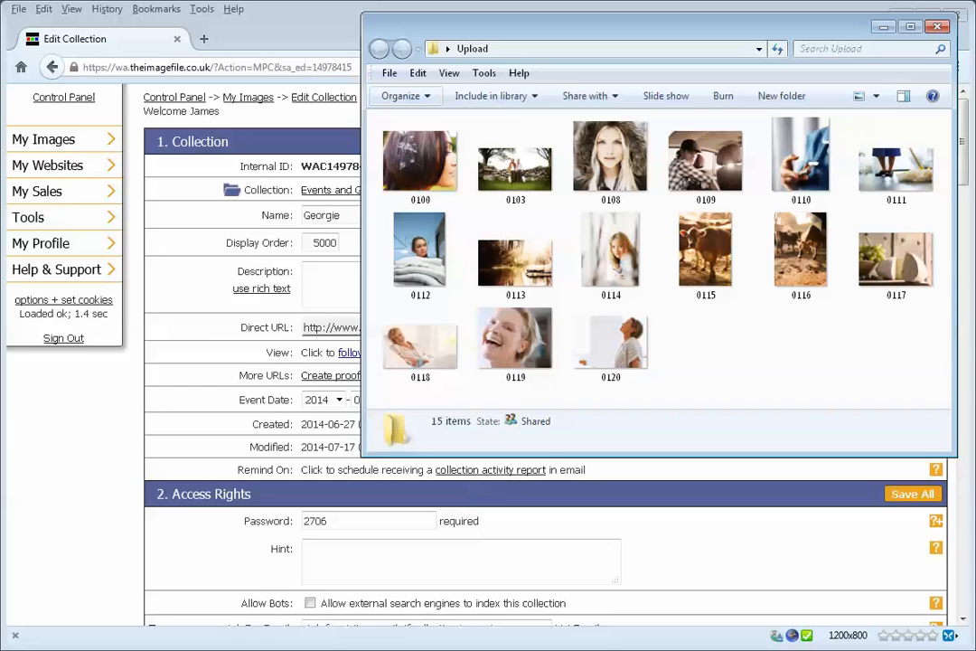
pyautogui.moveTo(497, 409)
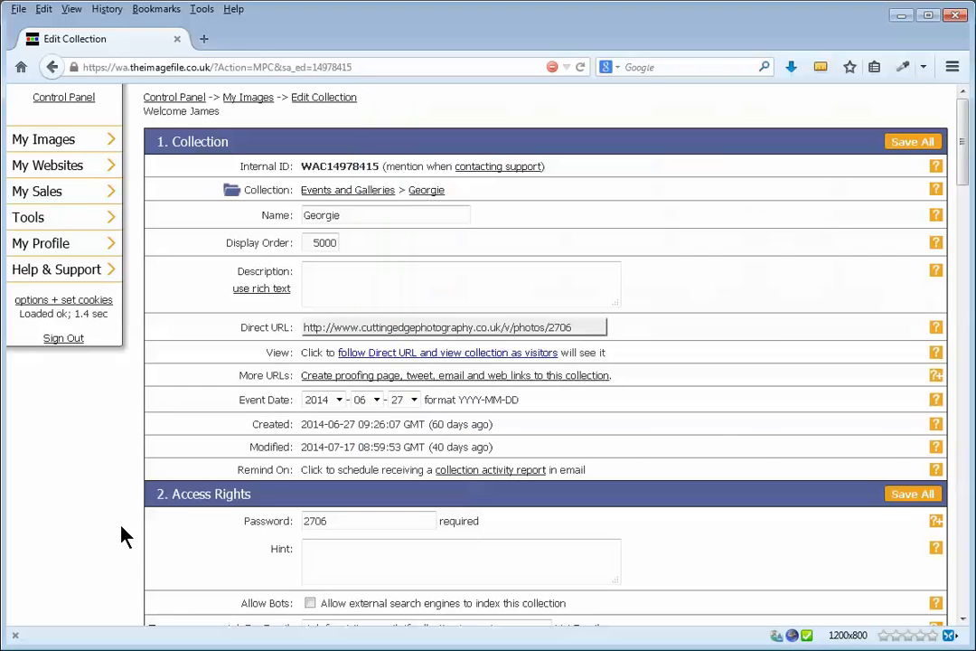
pyautogui.moveTo(400, 237)
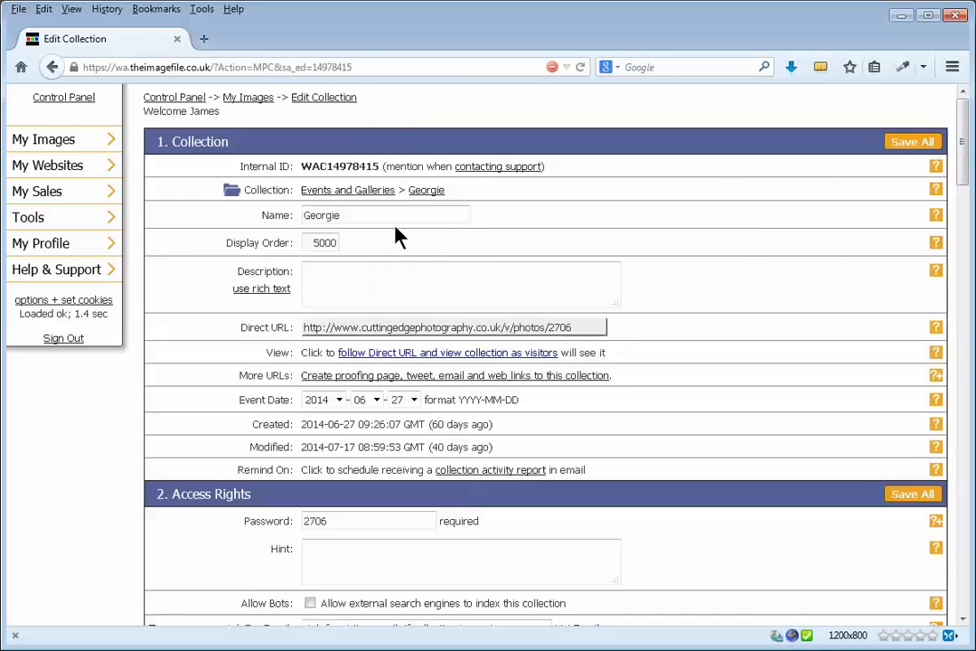
pyautogui.scroll(-3)
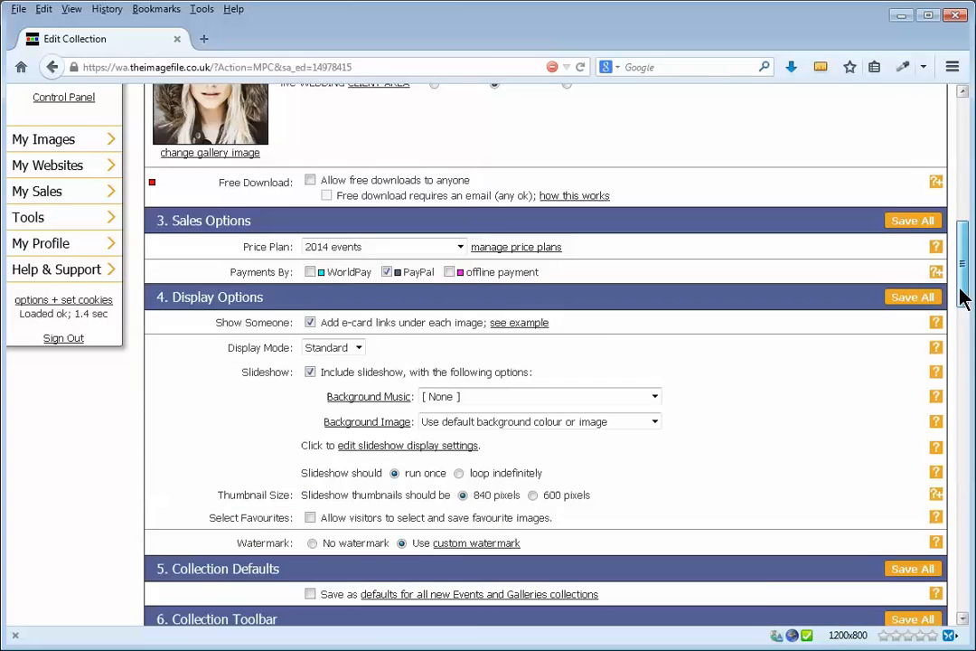
pyautogui.scroll(-3)
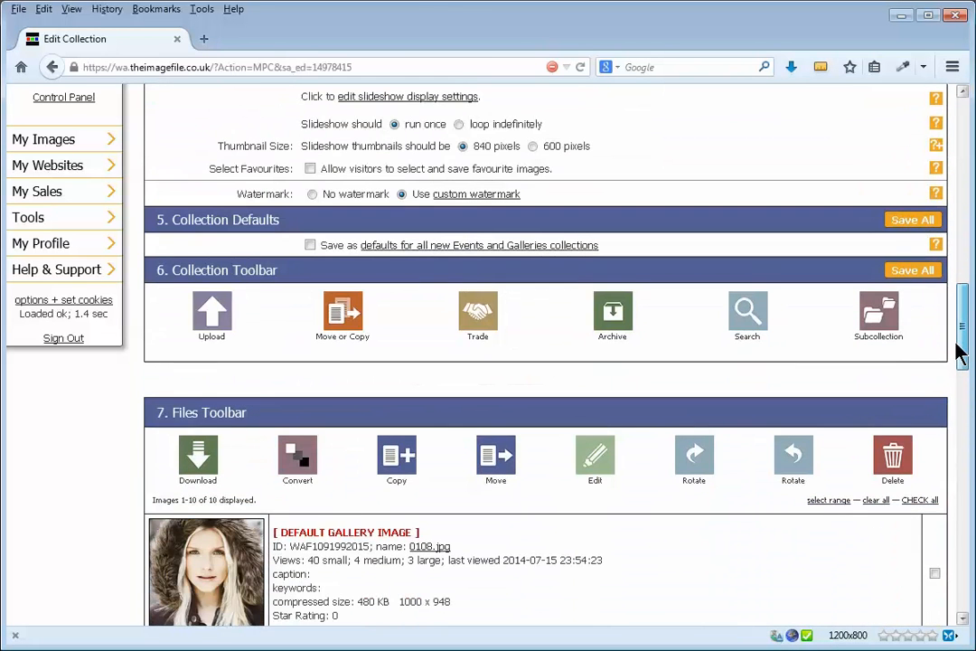
pyautogui.scroll(-3)
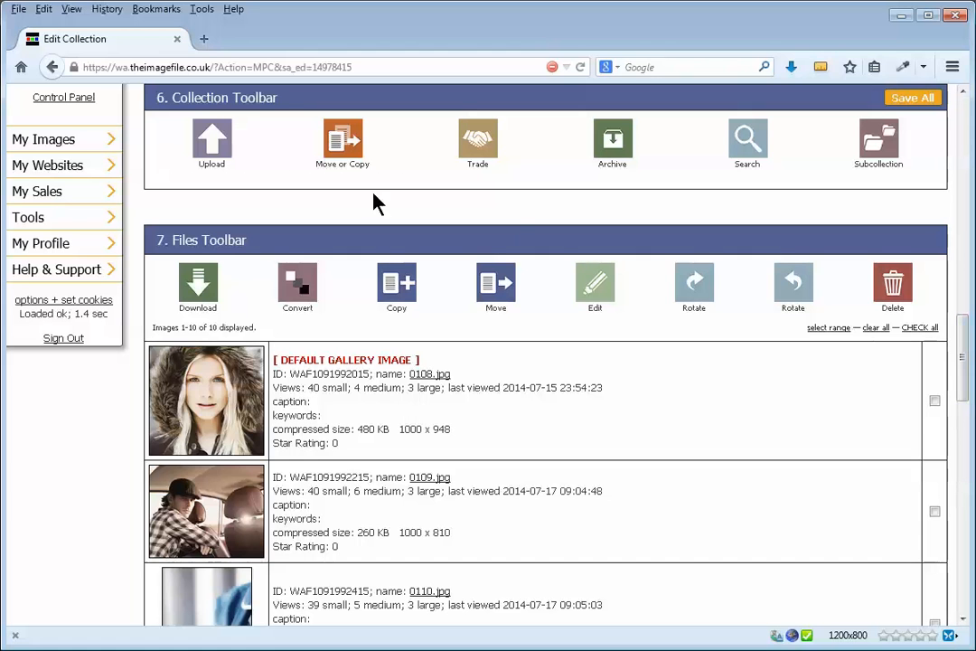
# Drop the 15 Upload-folder images into Georgie's HTML5 upload box, queuing 5 new and skipping 10 duplicates.
pyautogui.click(212, 142)
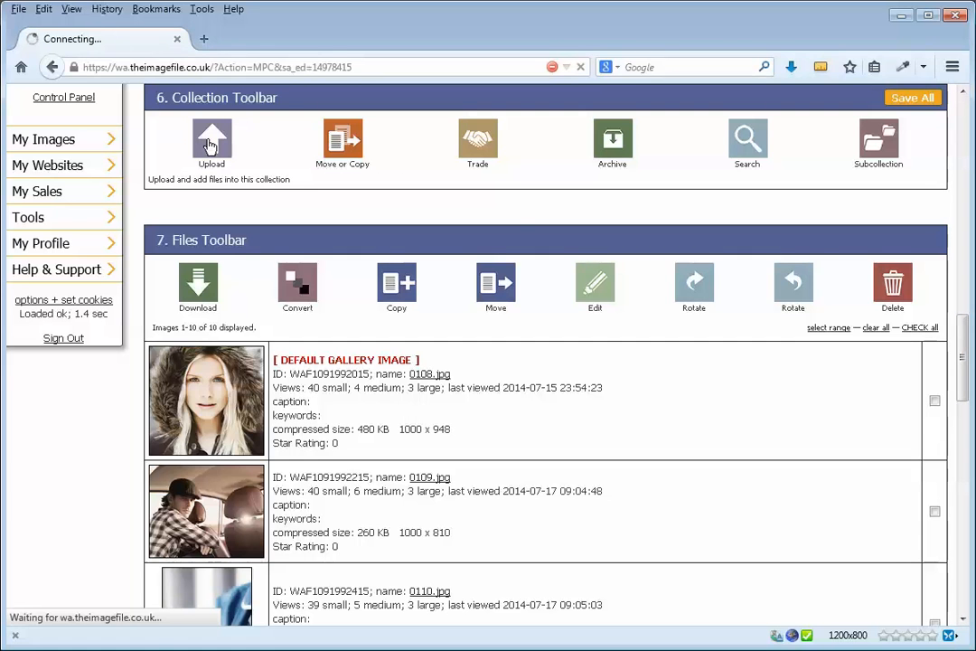
pyautogui.click(212, 144)
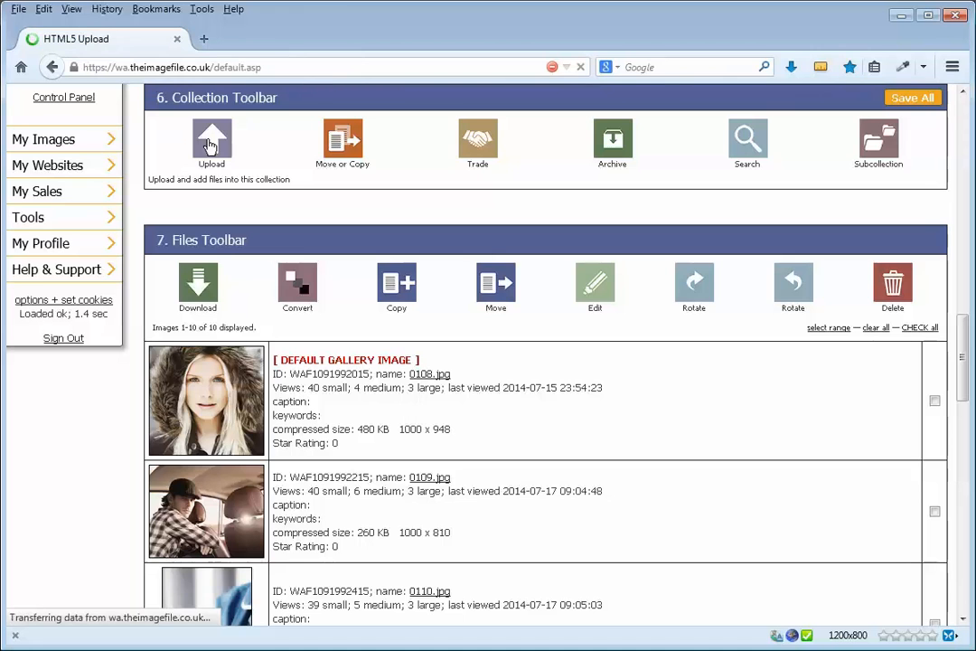
pyautogui.click(212, 142)
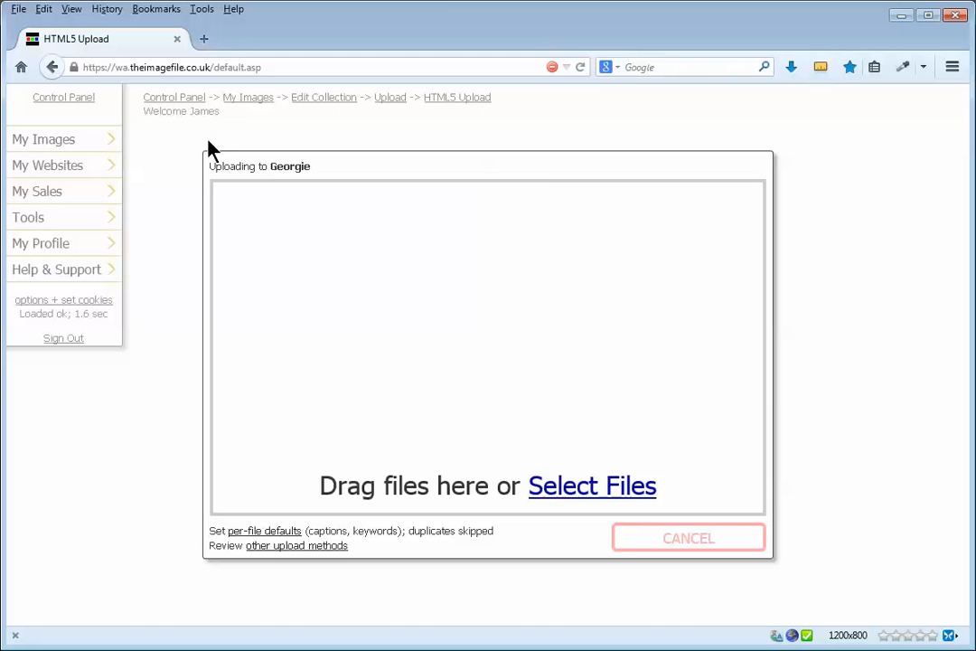
pyautogui.moveTo(574, 554)
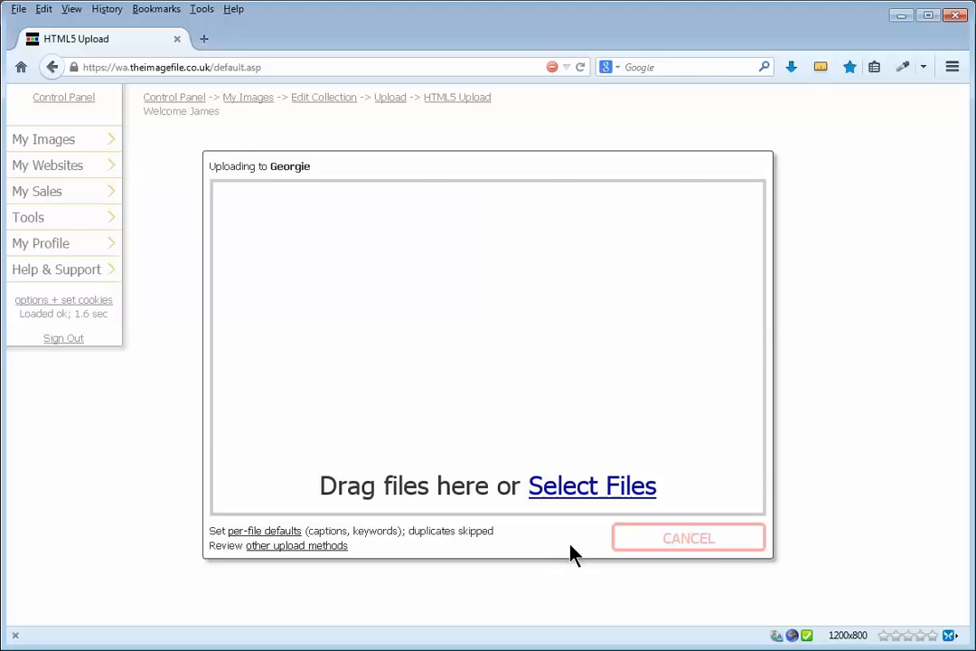
pyautogui.click(592, 486)
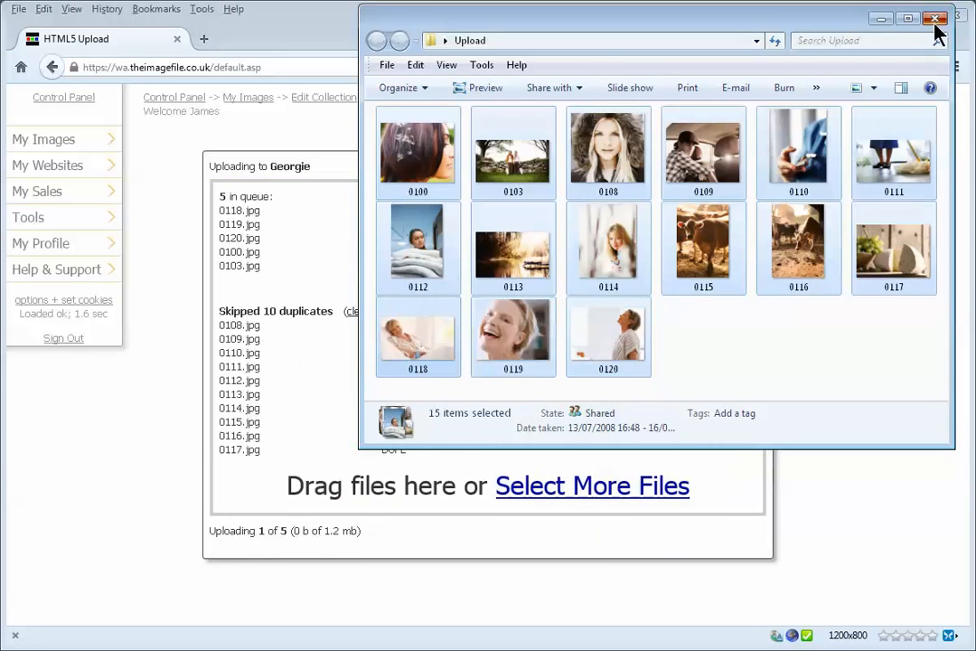
pyautogui.click(936, 18)
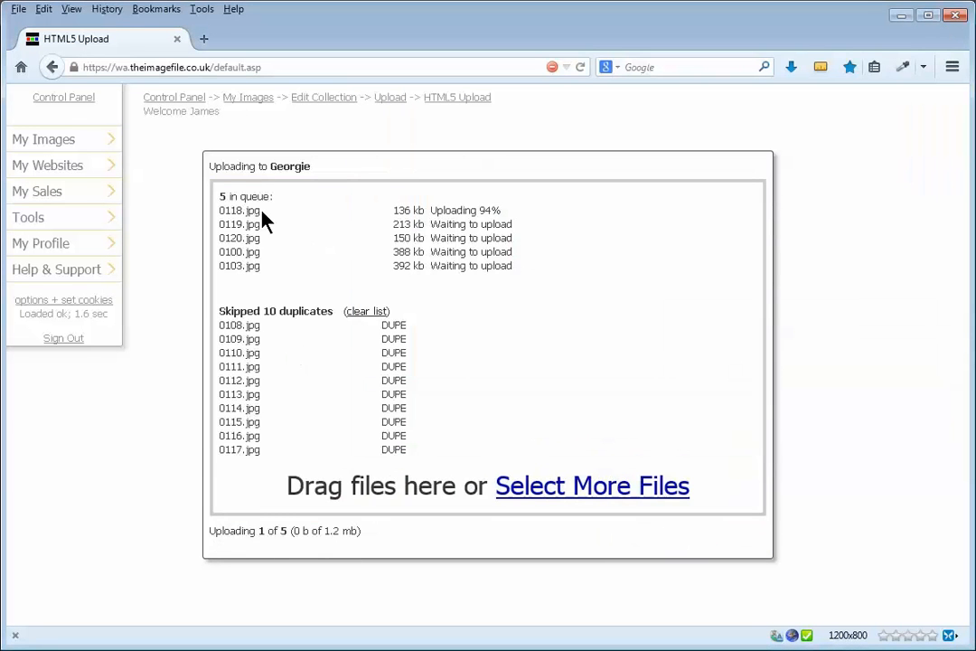
pyautogui.moveTo(278, 283)
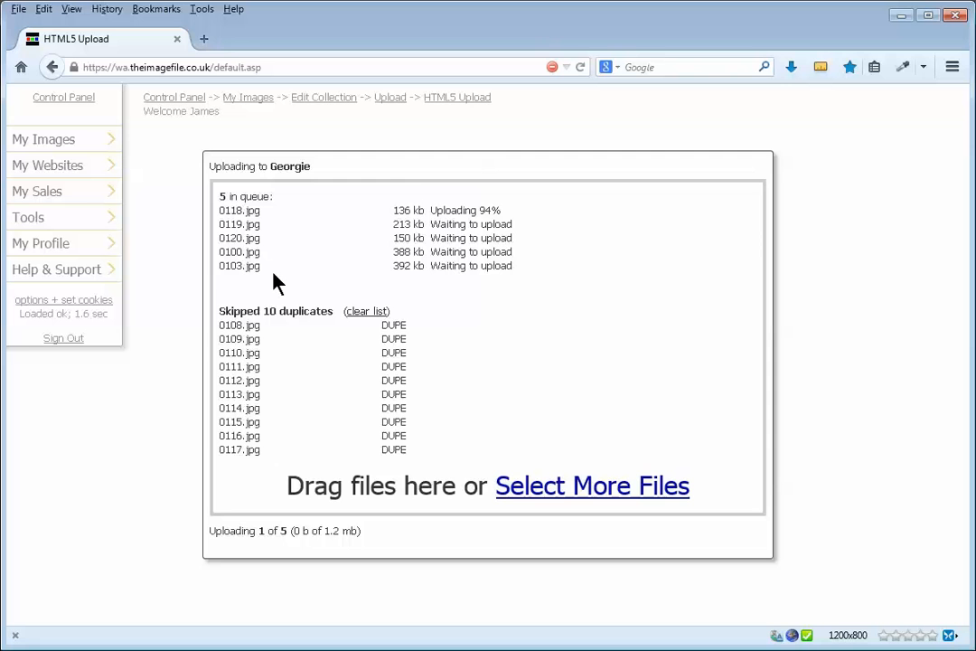
pyautogui.moveTo(481, 331)
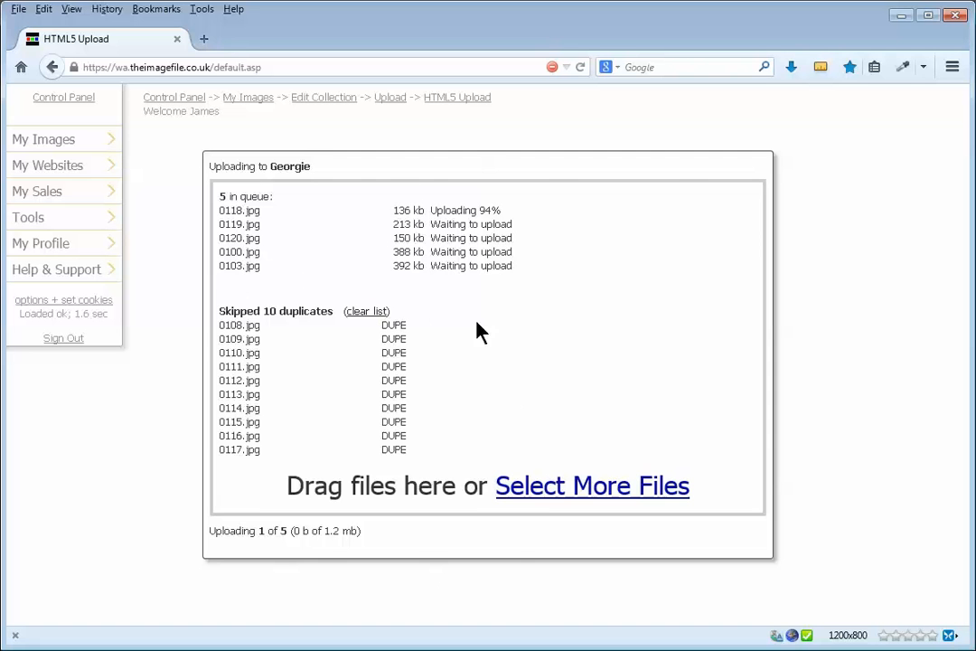
pyautogui.moveTo(468, 395)
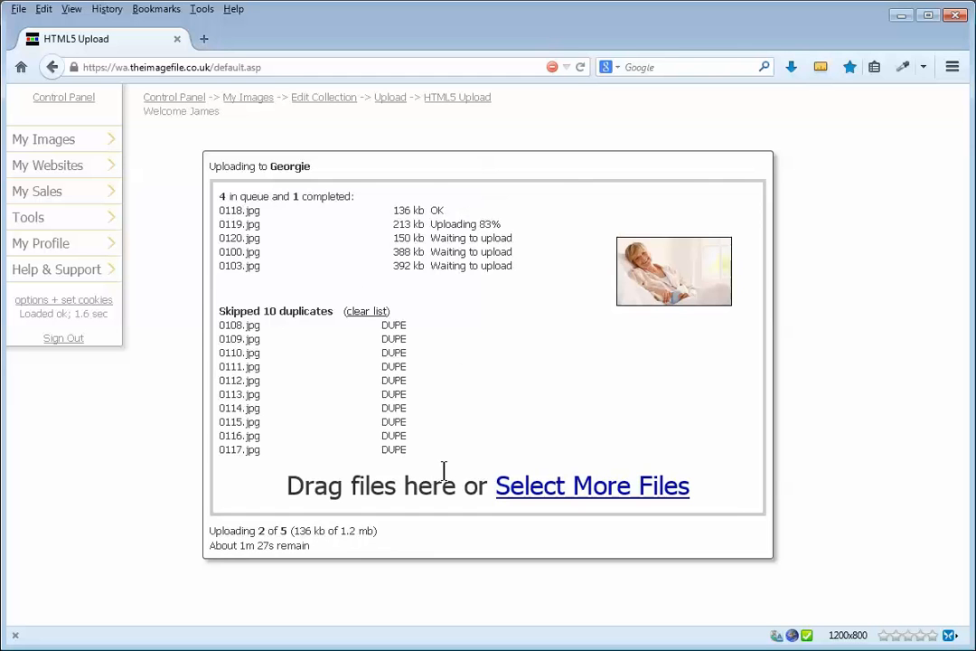
pyautogui.moveTo(327, 186)
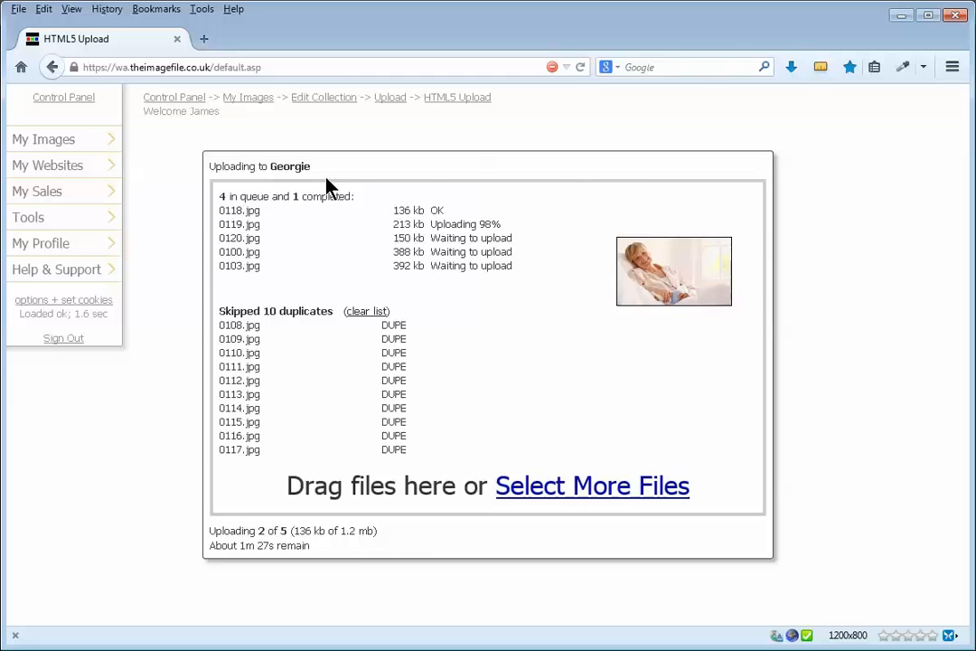
pyautogui.moveTo(469, 307)
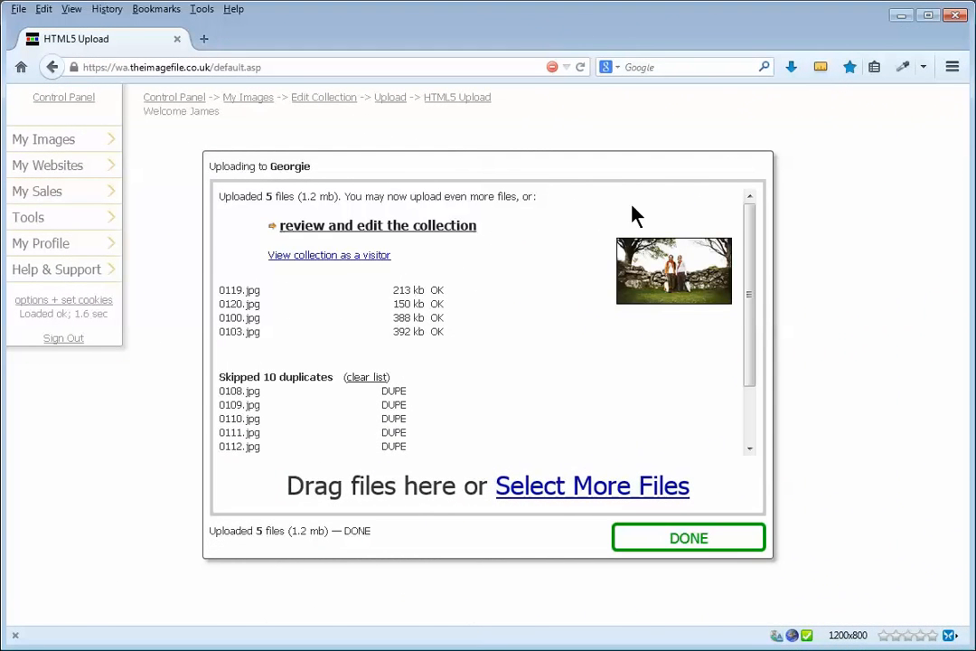
pyautogui.moveTo(688, 537)
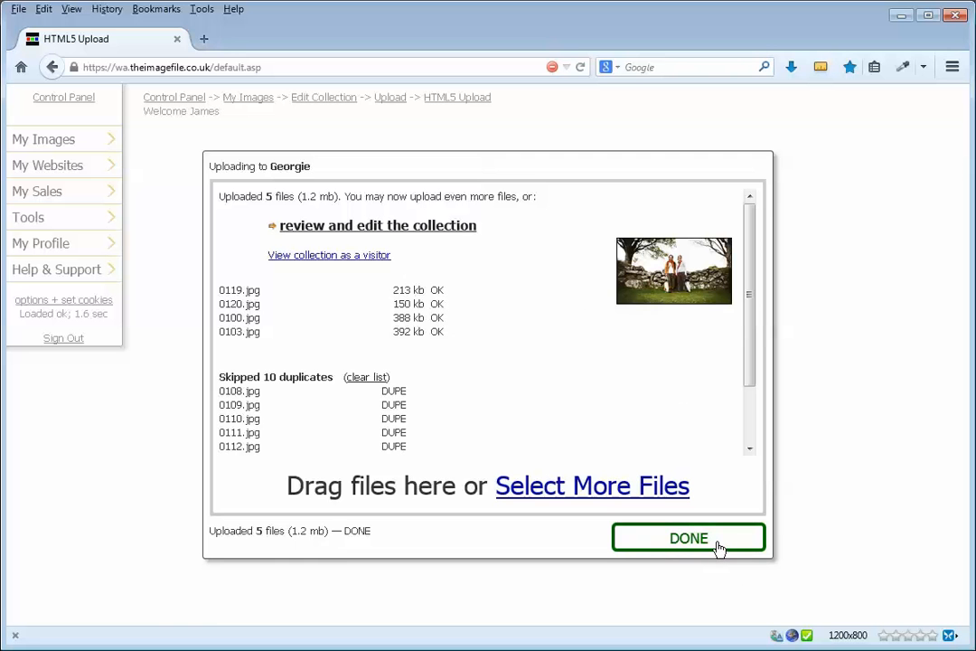
# Finish the upload and confirm Georgie lists Images 1-15 of 15, including new 0100-0120.
pyautogui.click(689, 538)
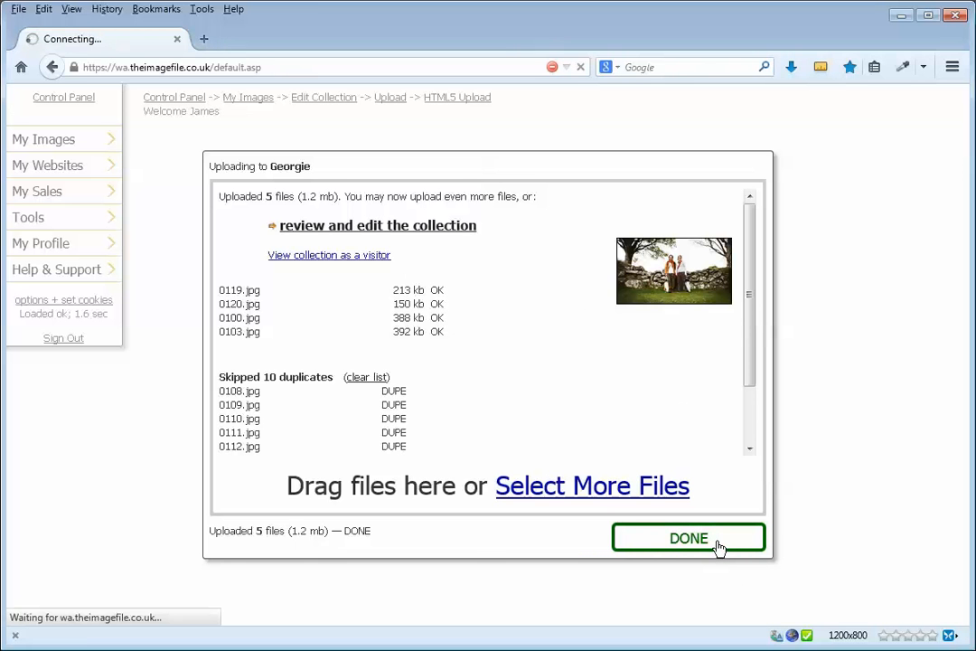
pyautogui.click(689, 538)
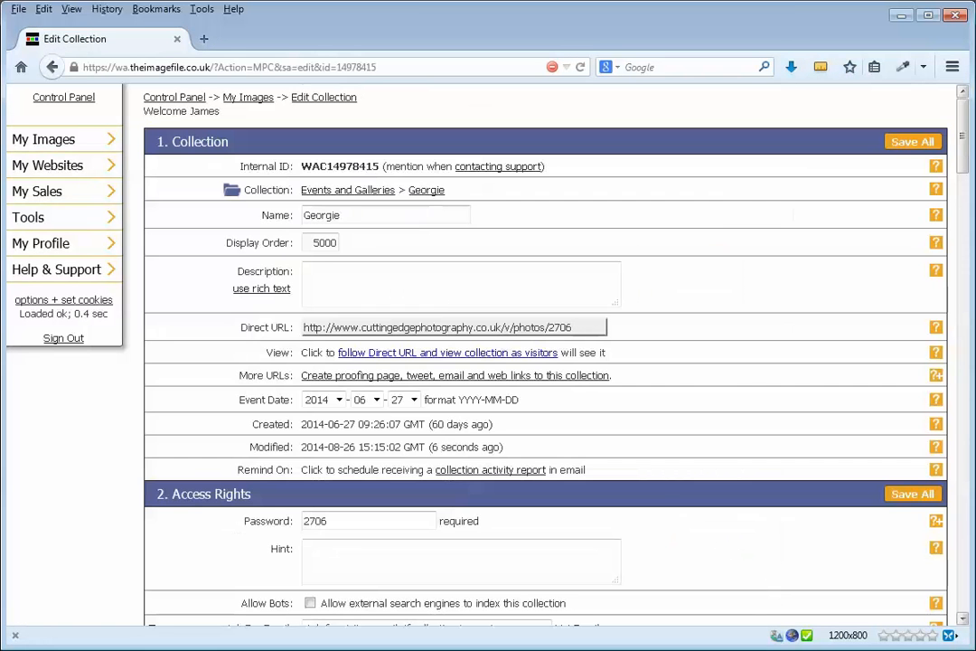
pyautogui.scroll(-3)
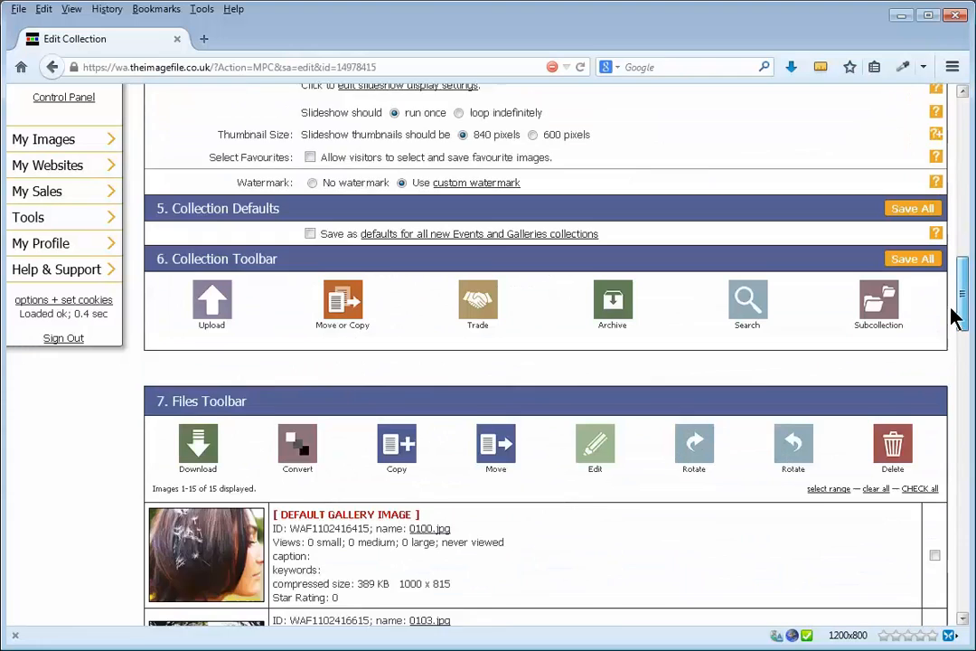
pyautogui.scroll(-3)
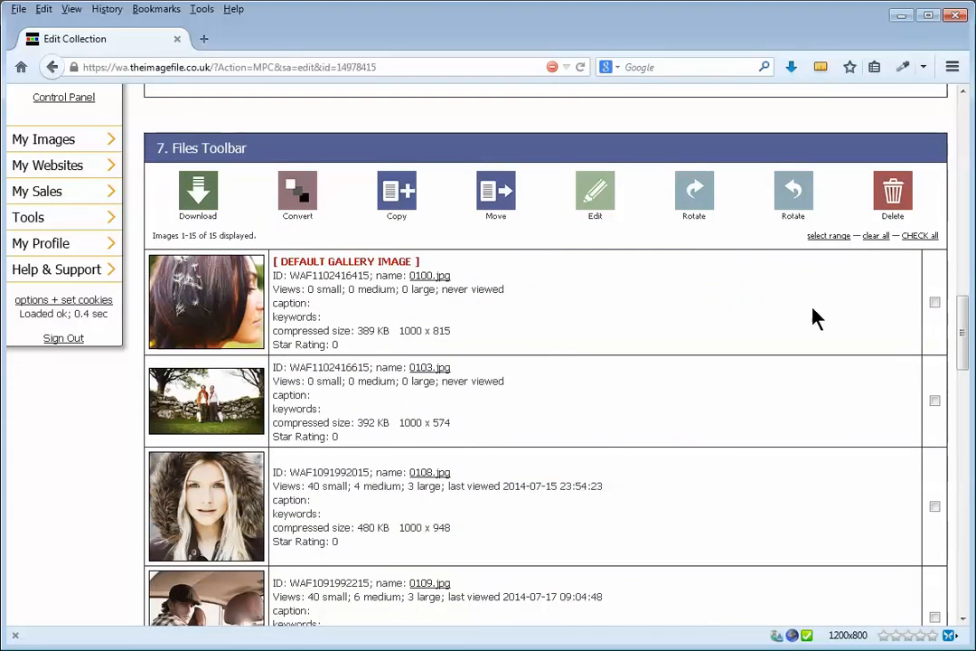
pyautogui.scroll(-3)
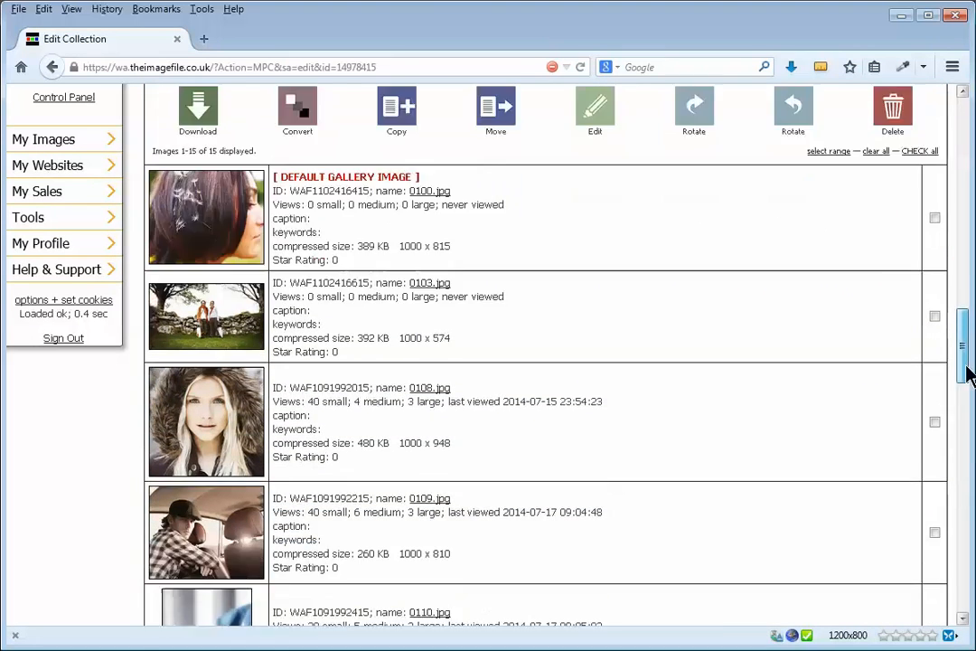
pyautogui.scroll(-3)
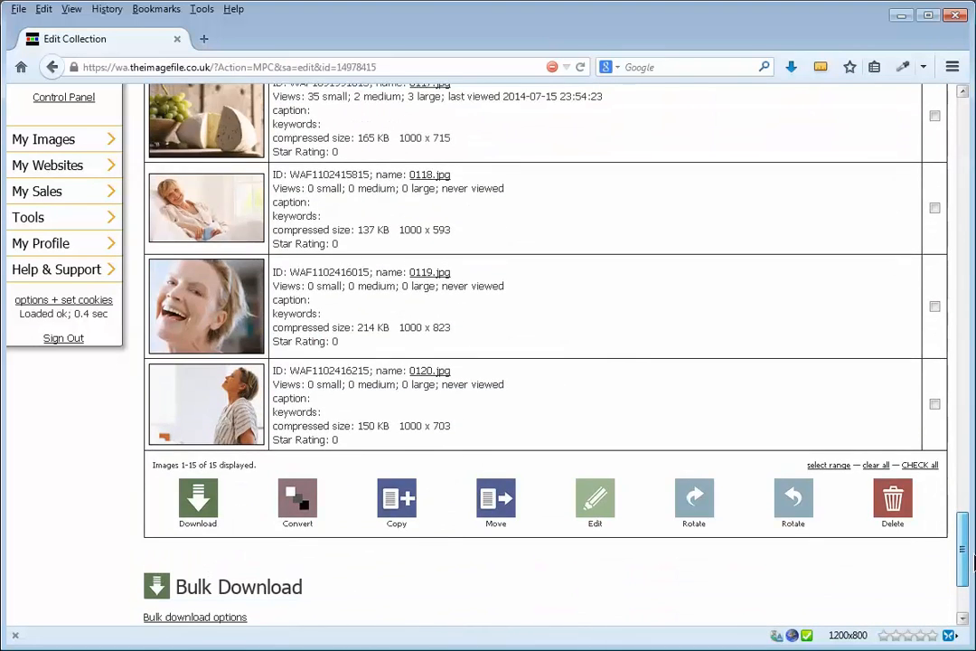
pyautogui.scroll(3)
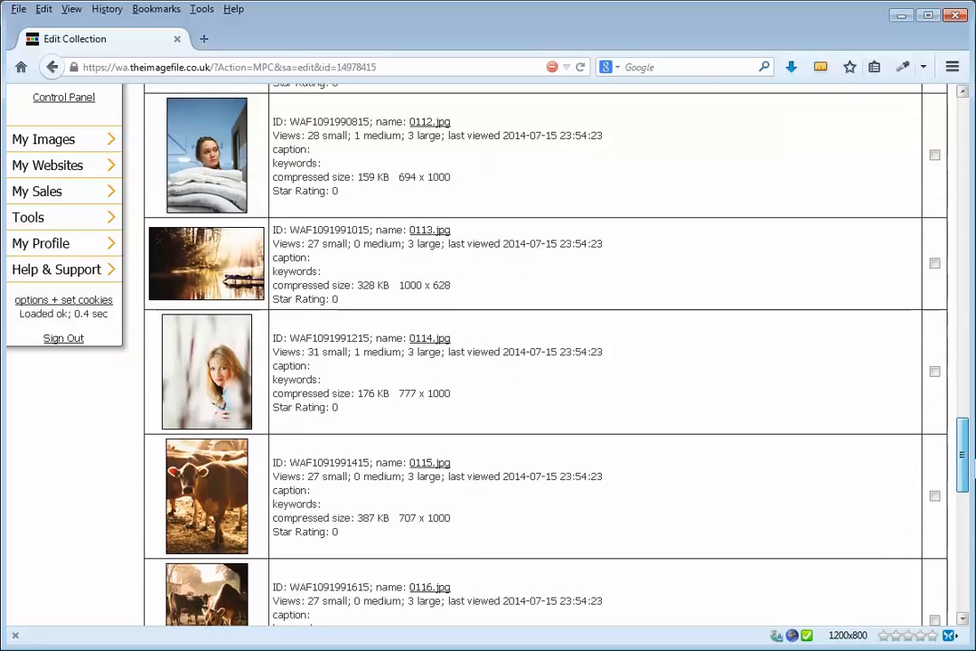
pyautogui.scroll(-3)
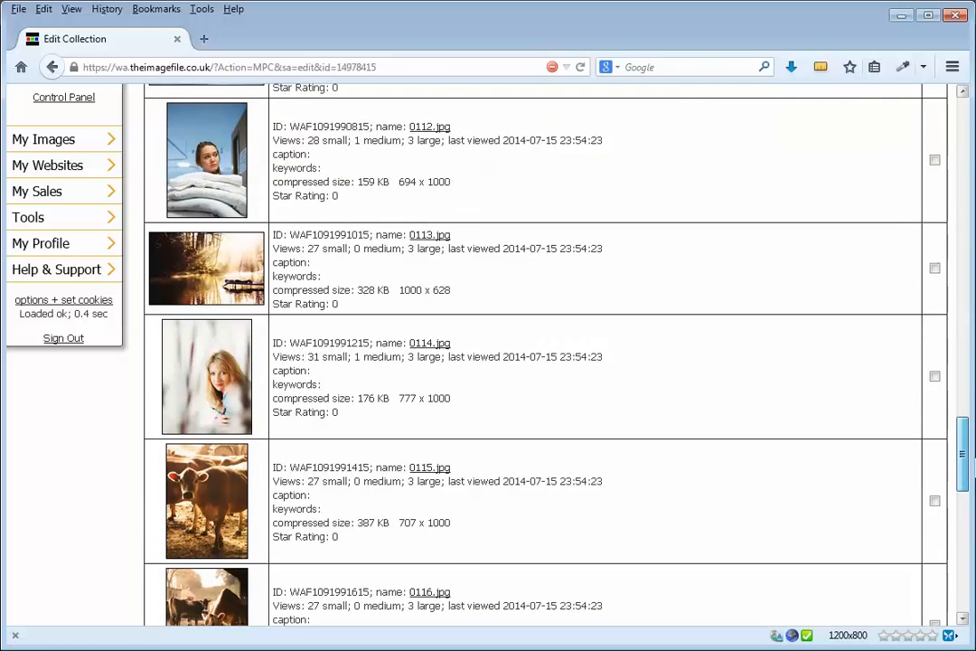